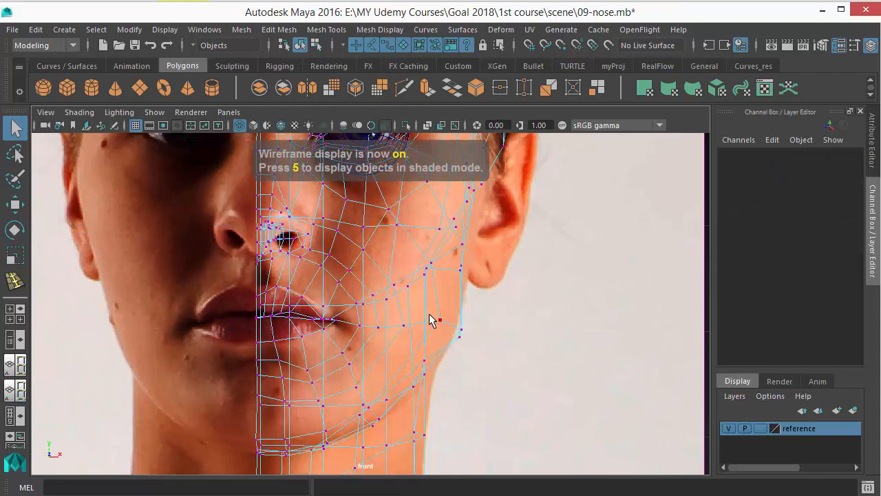
- Return the head to shaded display and pick the jaw vertex below the ear
key(5)
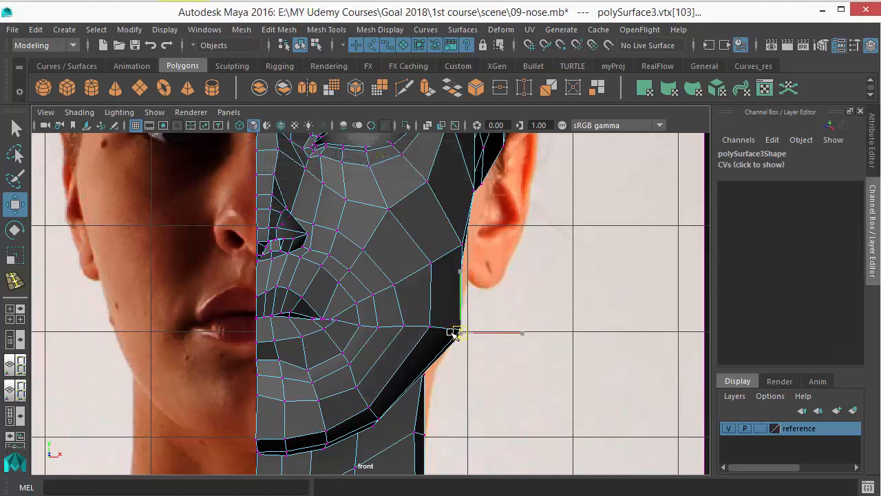
click(457, 332)
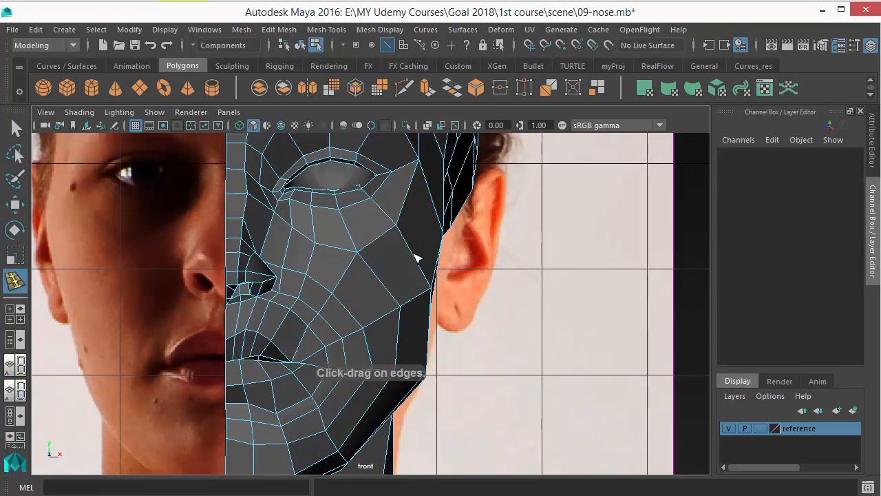
- Insert an edge loop across the cheek, orbit to inspect it, and enter vertex mode
click(417, 258)
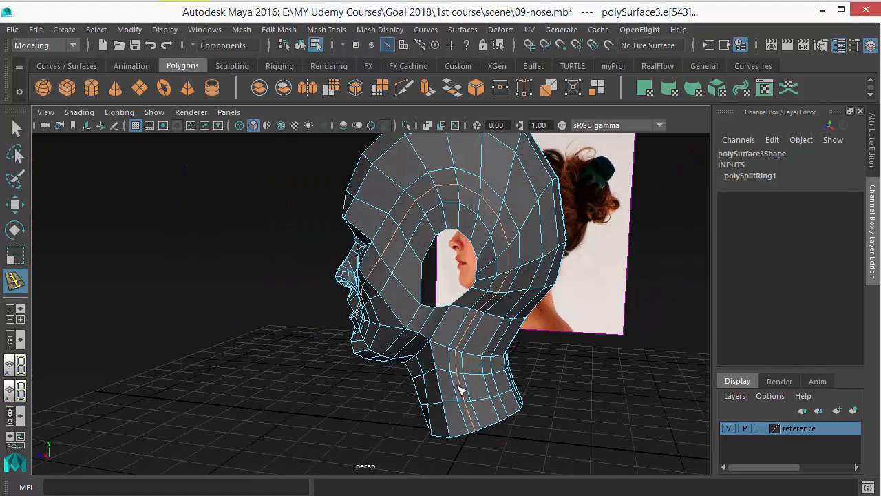
drag(461, 388, 365, 291)
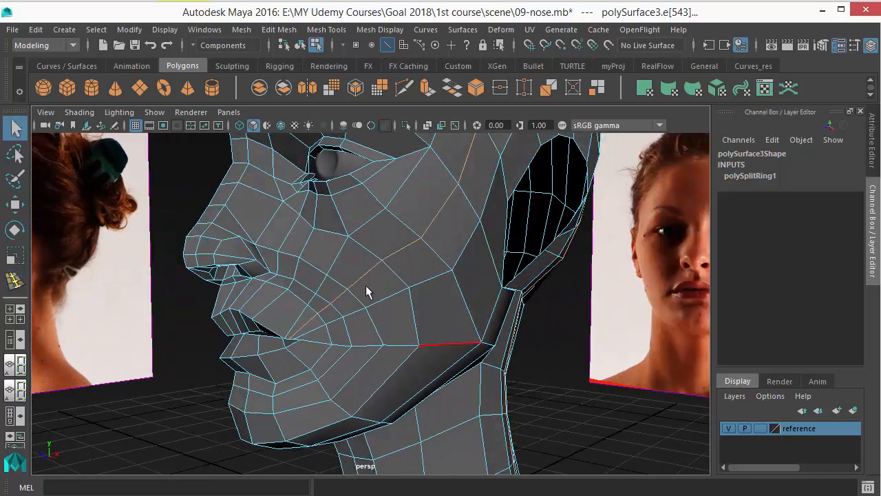
right_click(365, 291)
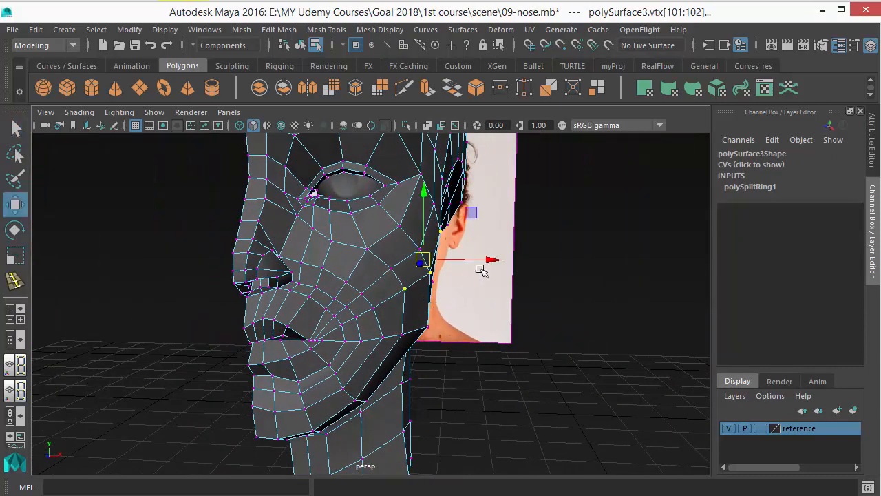
- Move the new loop's cheek vertices into a cheekbone curving toward the mouth corner
drag(482, 269, 458, 304)
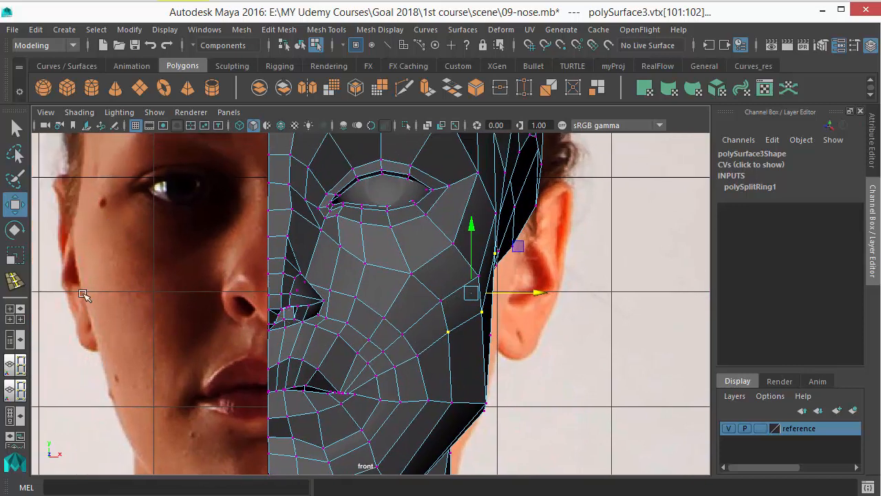
mouse_move(77, 216)
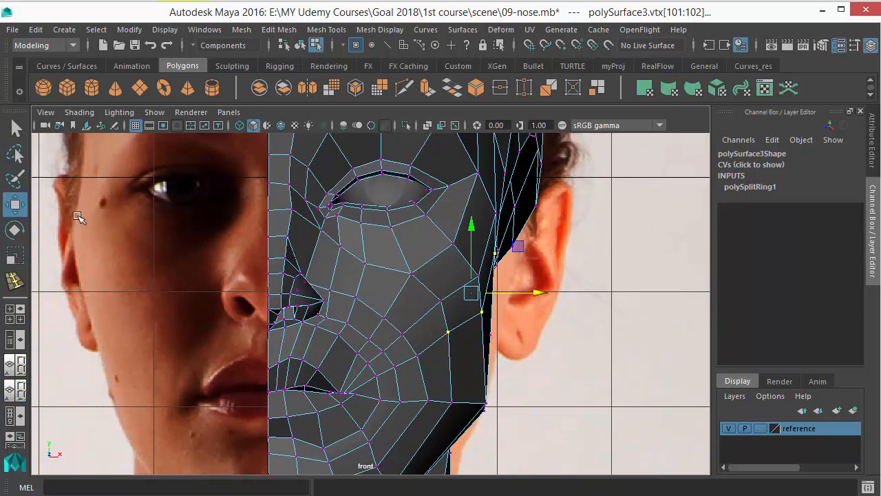
mouse_move(117, 260)
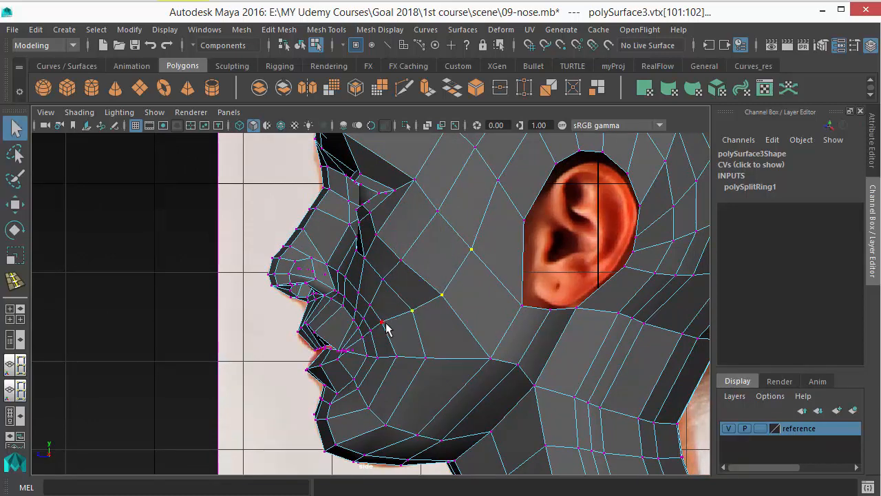
click(382, 322)
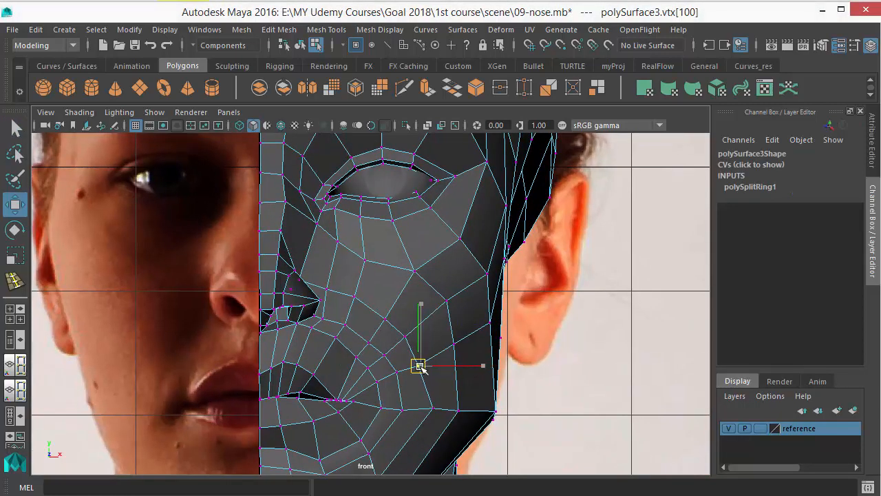
drag(420, 365, 397, 377)
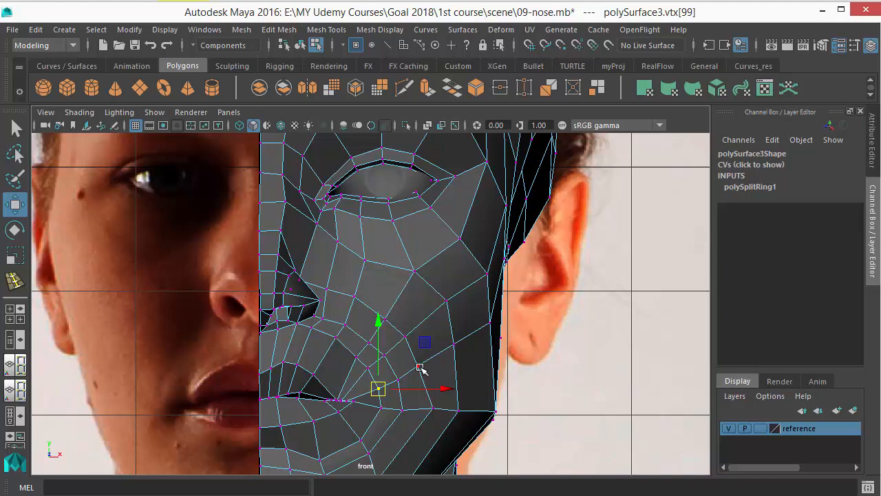
drag(378, 388, 418, 366)
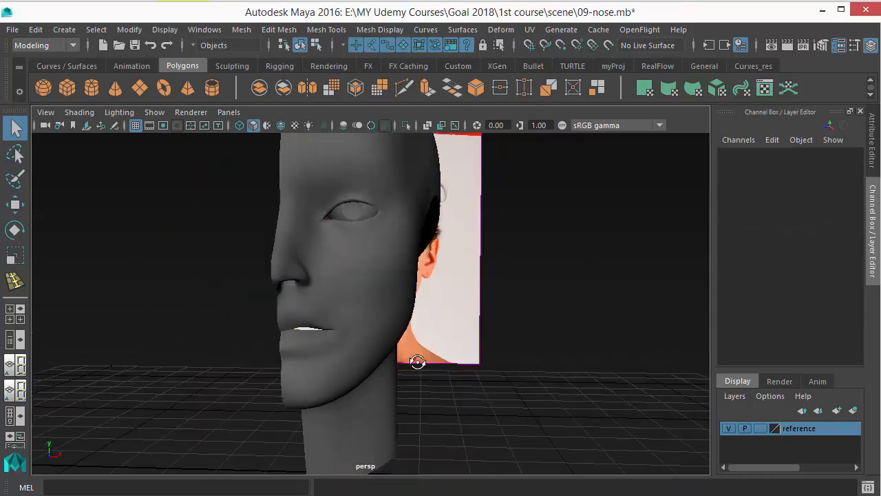
drag(418, 361, 422, 287)
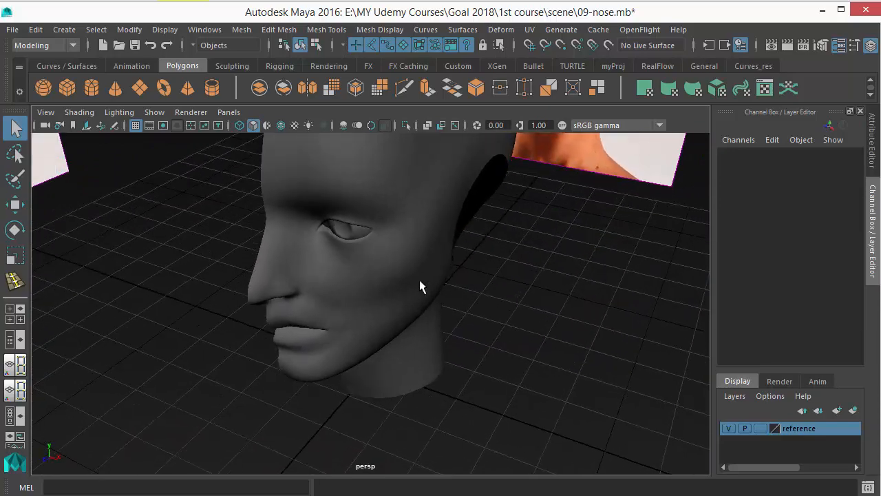
drag(422, 287, 396, 306)
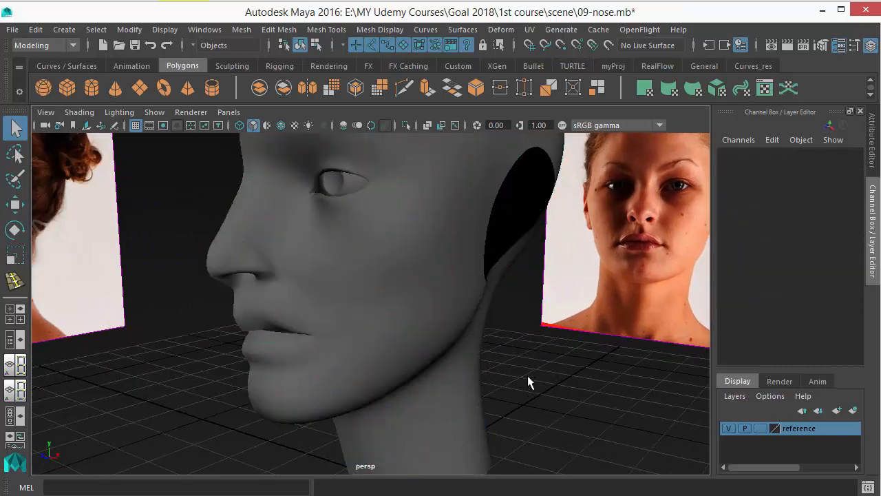
drag(530, 382, 345, 296)
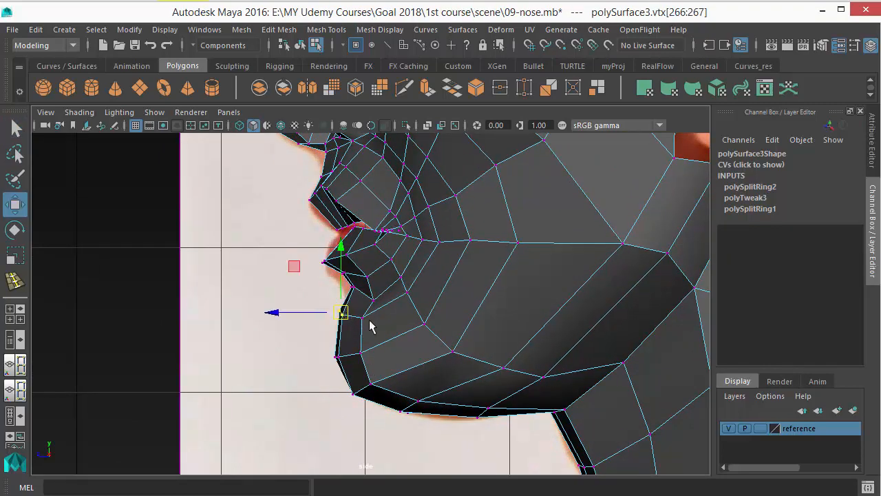
- Compare the wireframe with the side photo and push the lower-lip vertices forward
key(4)
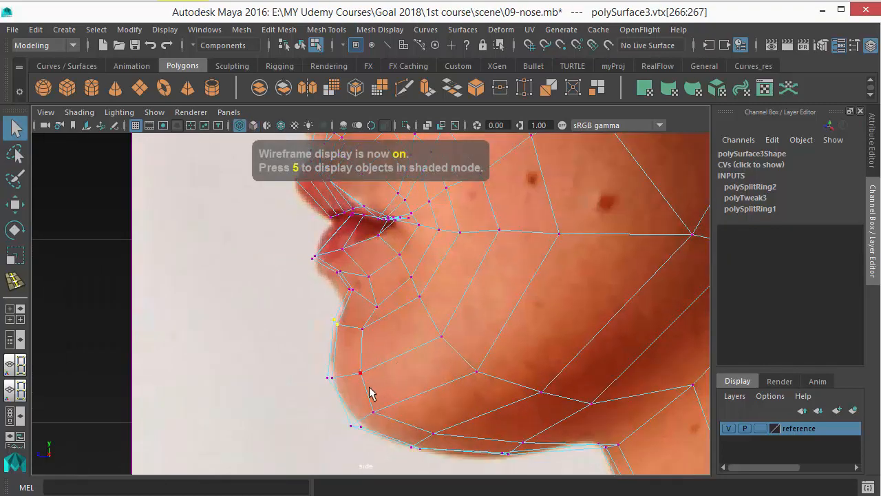
key(5)
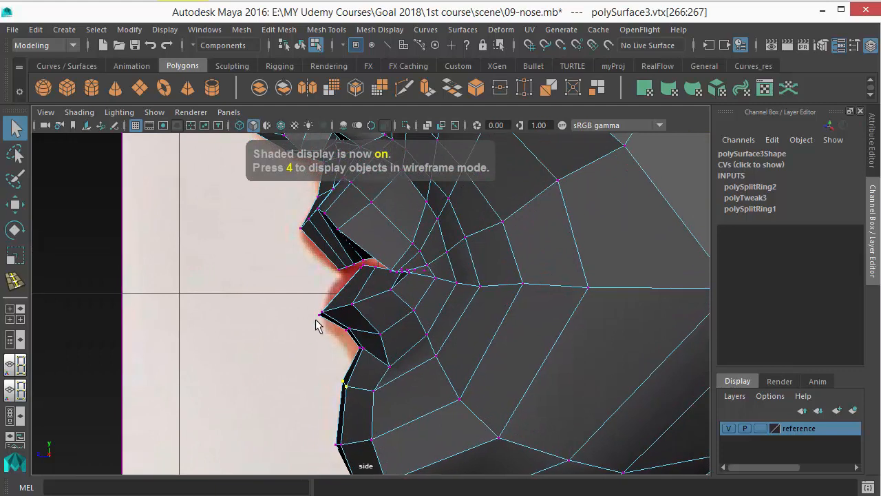
key(4)
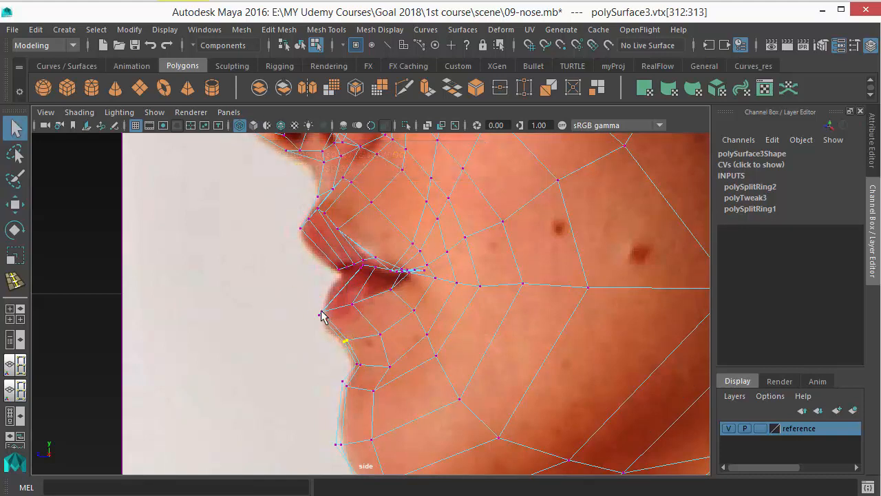
click(344, 341)
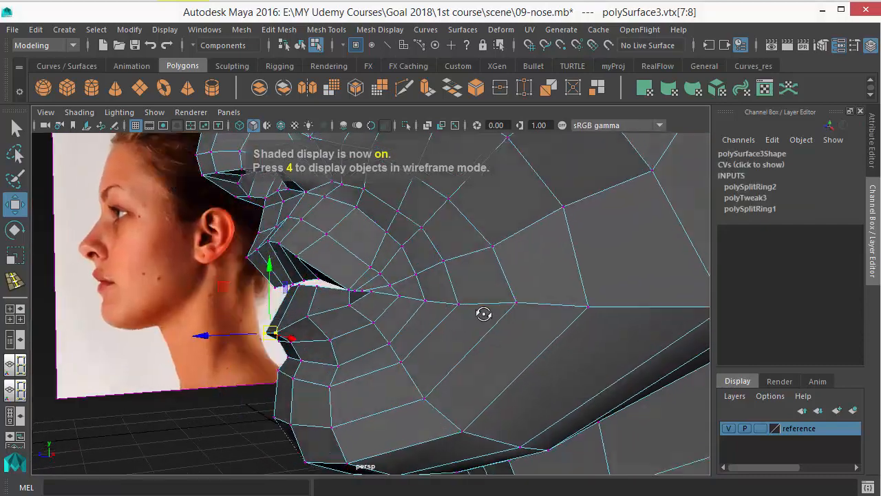
drag(483, 314, 405, 322)
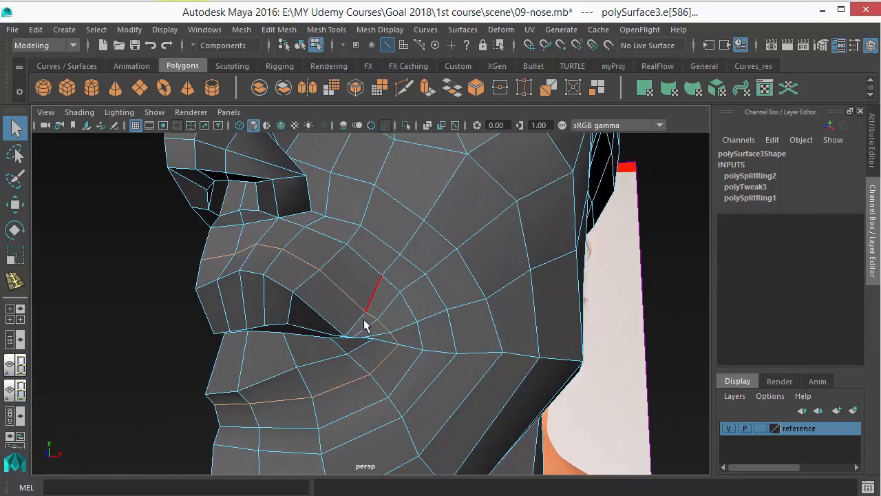
- Slide the mouth-corner edge loop toward the lips with Slide Edge, then enter vertex mode
drag(365, 327, 384, 353)
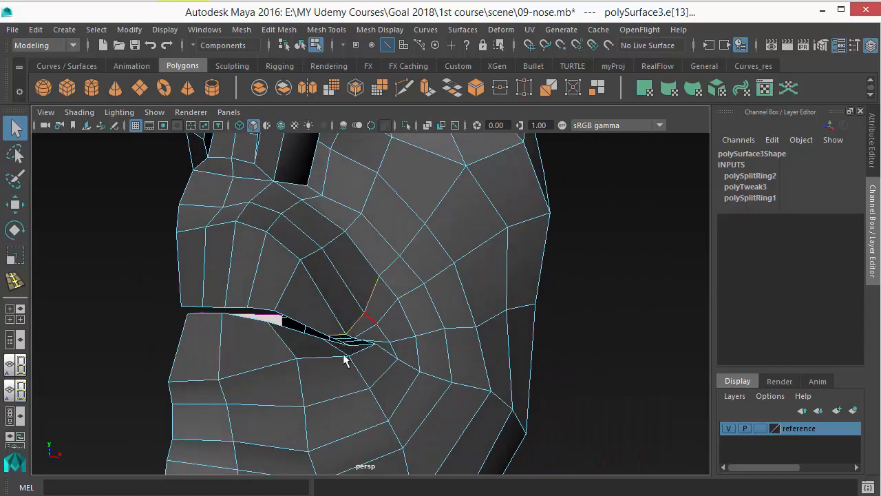
click(326, 28)
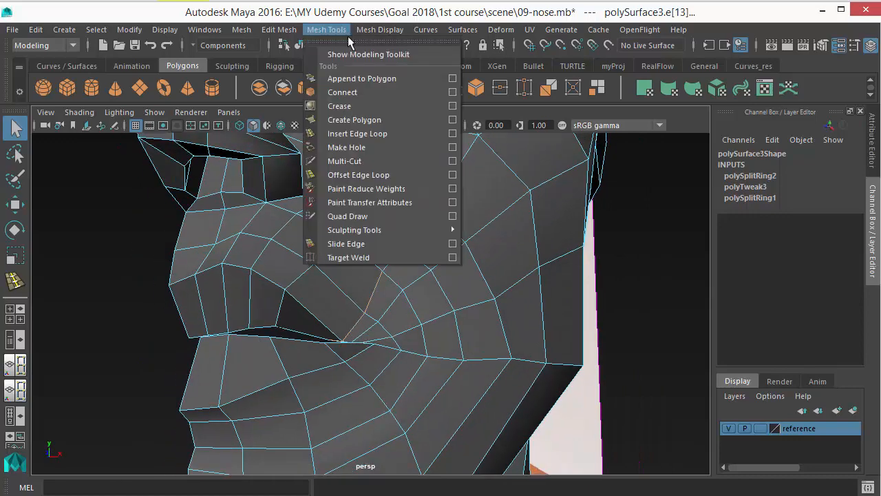
mouse_move(346, 244)
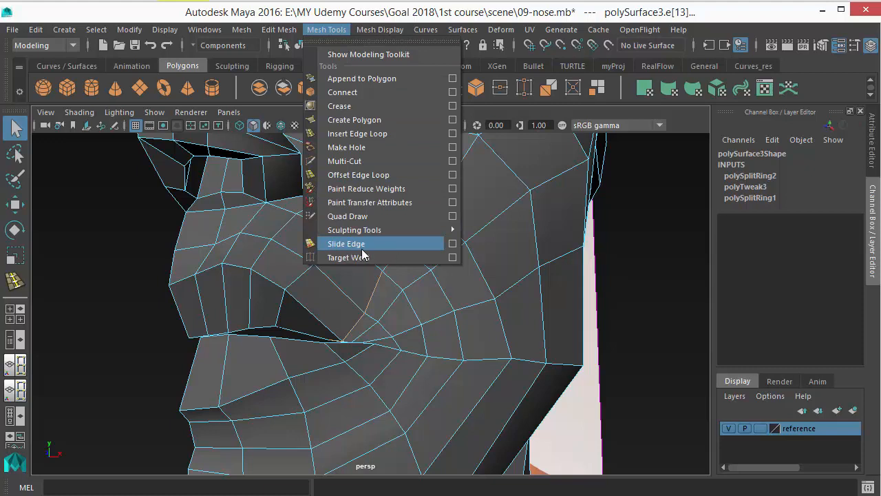
click(346, 243)
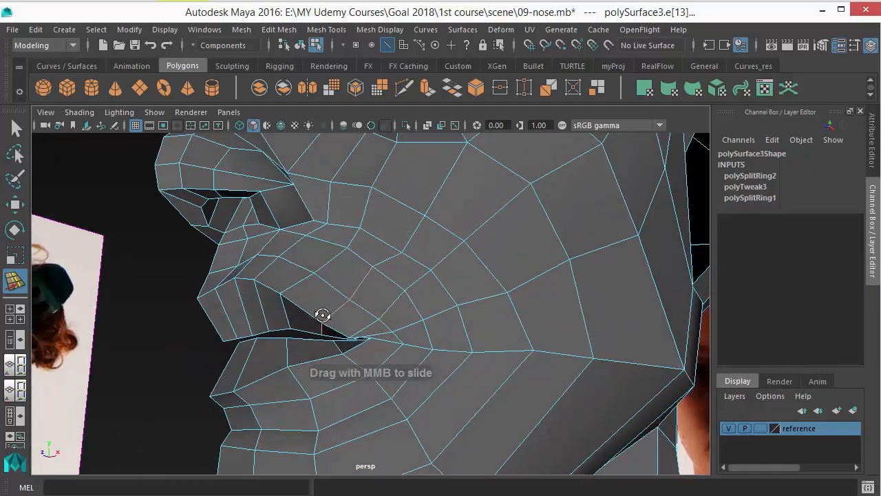
right_click(322, 316)
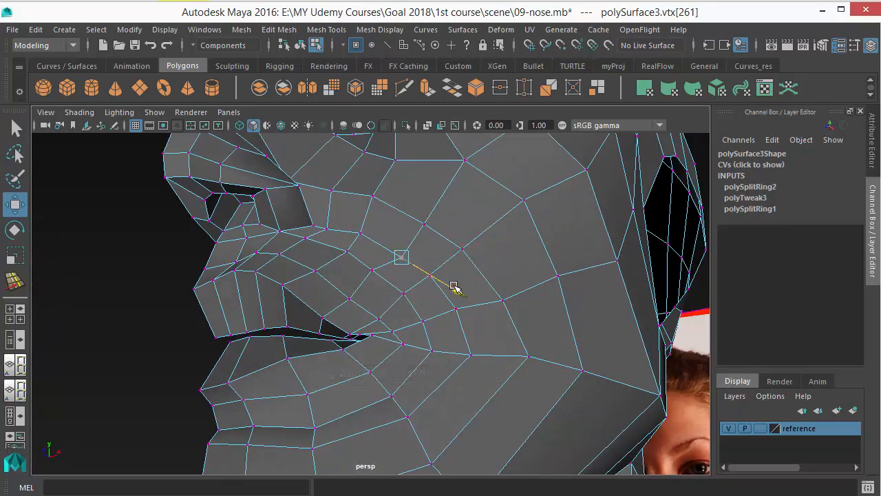
- Reshape the mouth-corner and upper-lip border vertices, then orbit around the smoothed head
drag(454, 286, 427, 200)
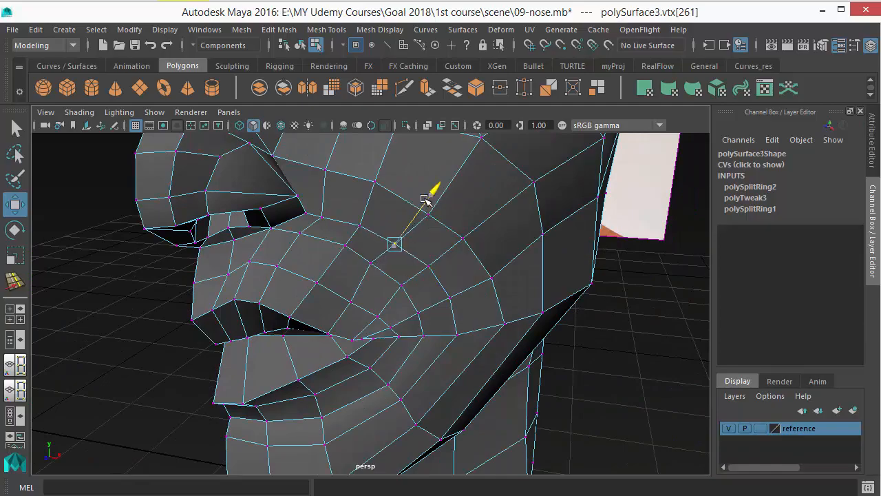
drag(427, 199, 324, 310)
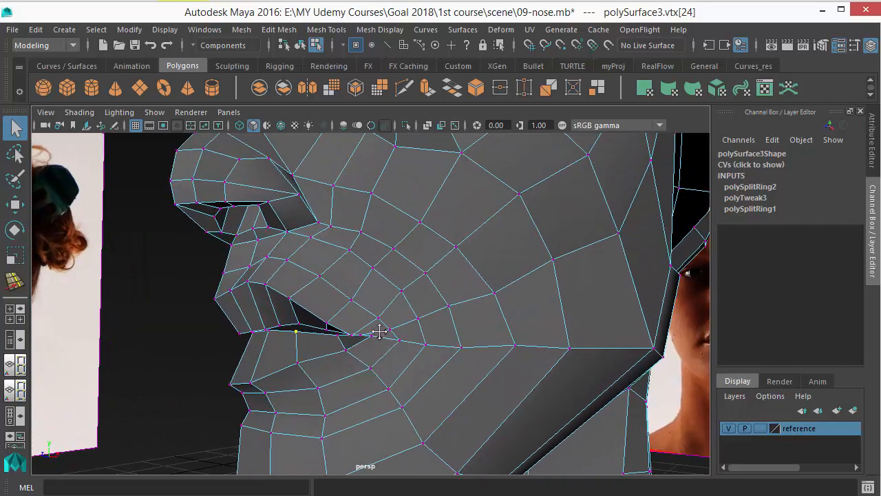
drag(379, 332, 407, 267)
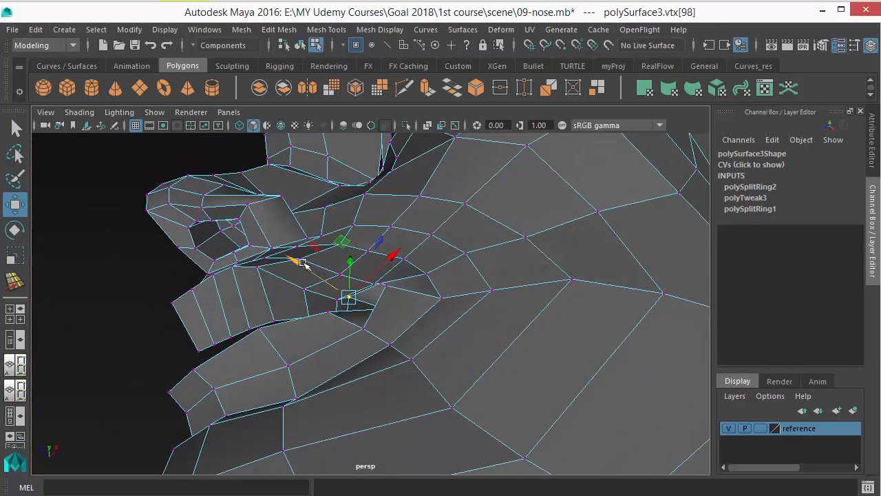
drag(303, 265, 396, 368)
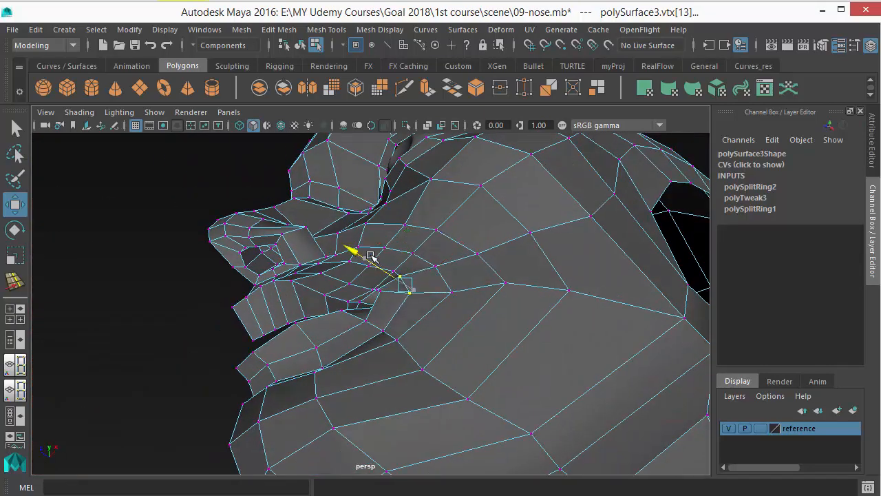
drag(372, 258, 413, 320)
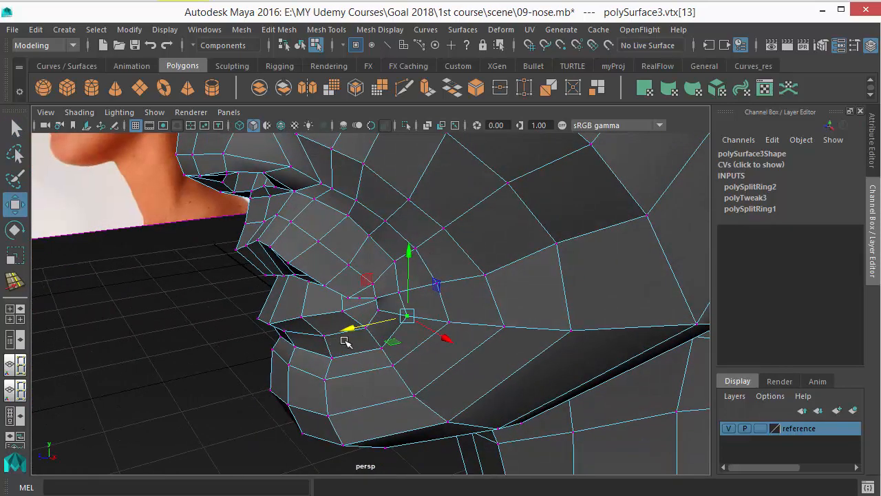
drag(344, 342, 377, 231)
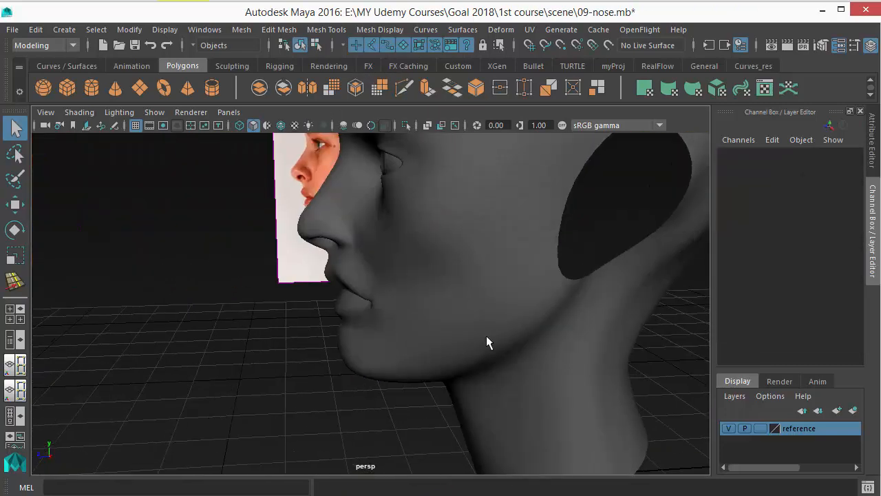
drag(489, 342, 451, 344)
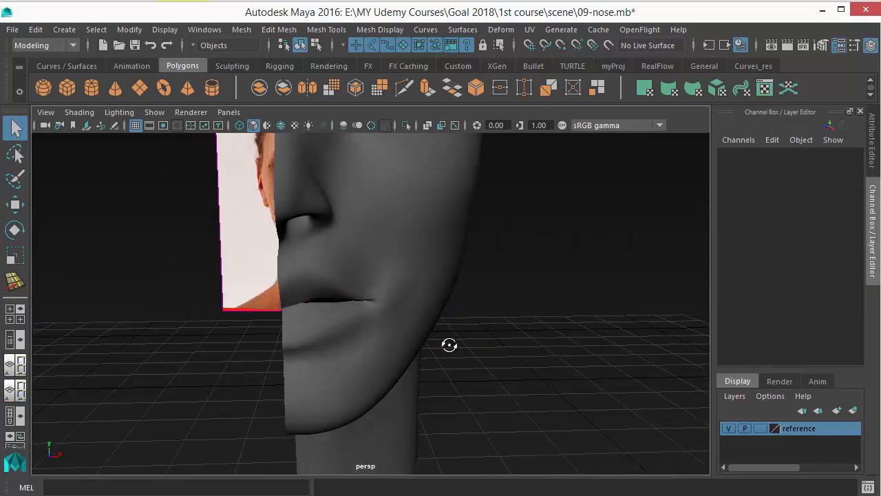
drag(449, 344, 324, 351)
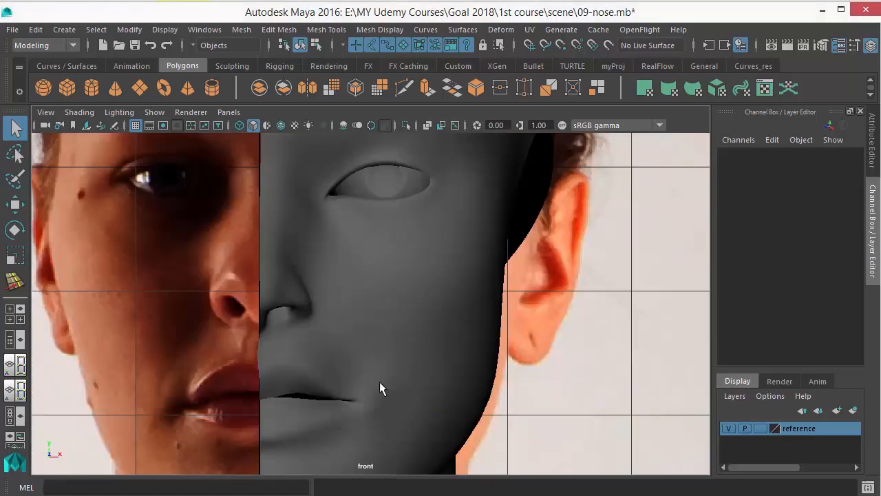
- Check the wireframe against the front photo and shift the cheek vertex beside the mouth corner
key(4)
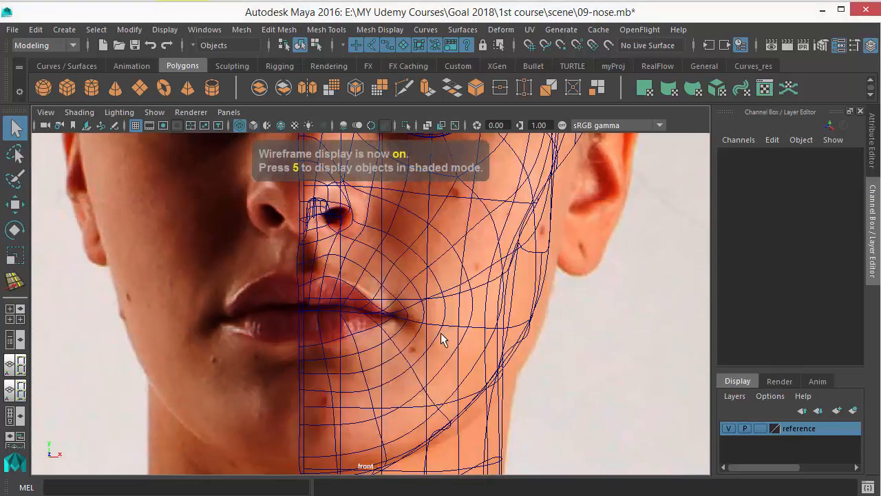
key(5)
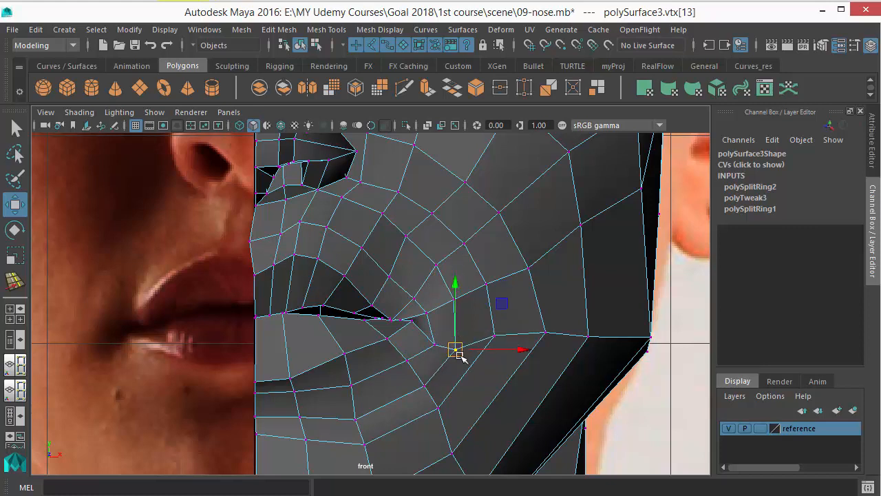
key(4)
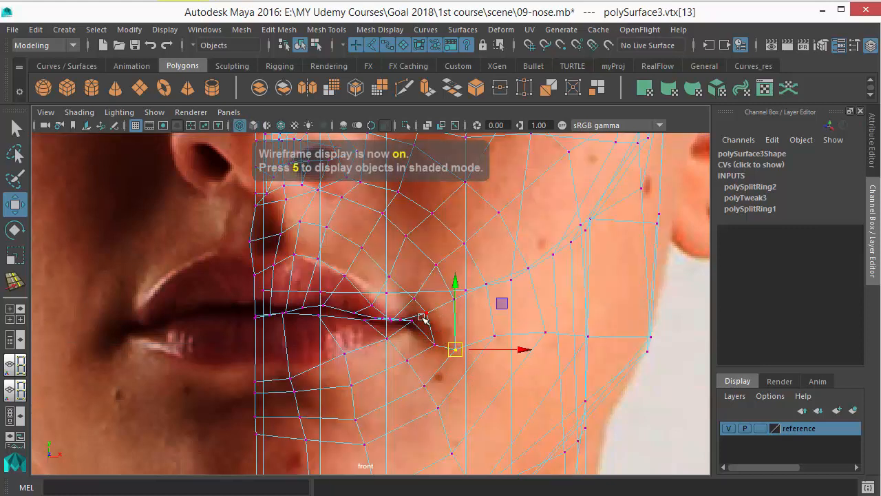
key(5)
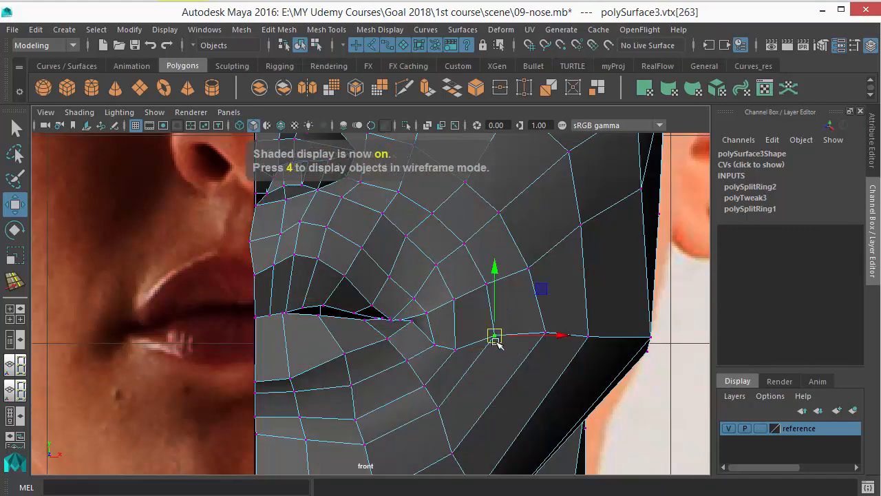
drag(496, 335, 489, 353)
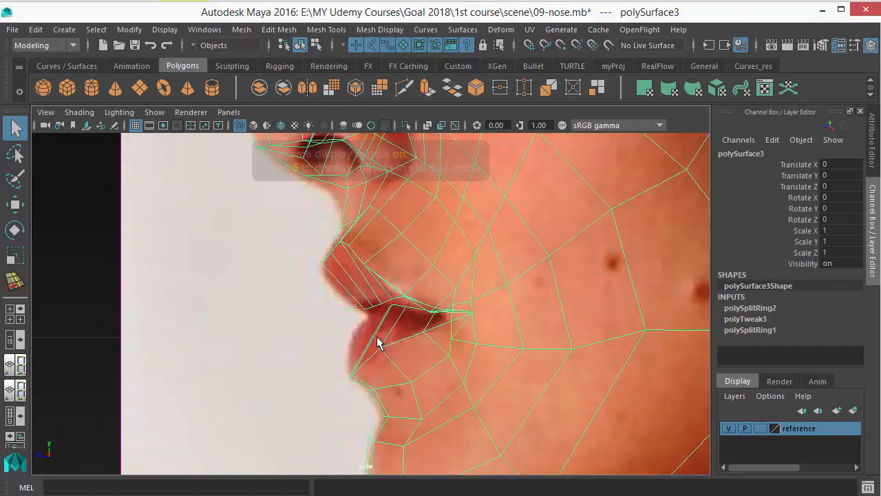
- Compare the wireframe with the side photo and pull the lower-lip vertex out to the profile
key(4)
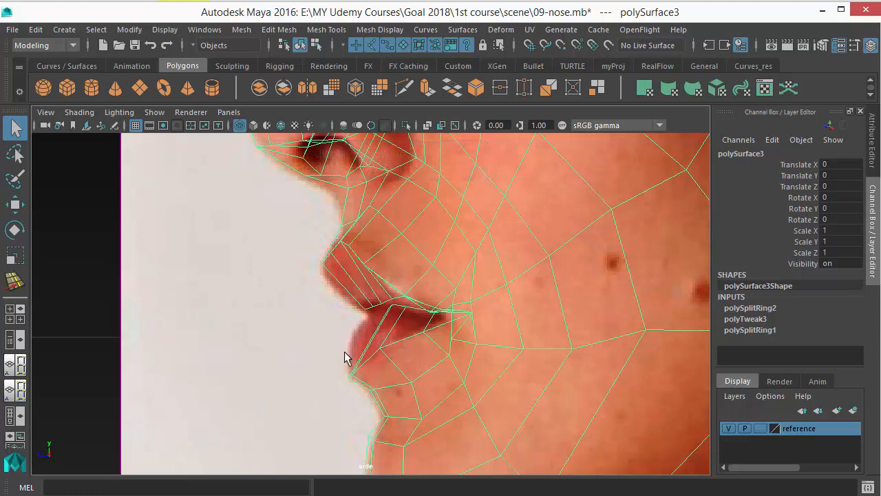
mouse_move(349, 399)
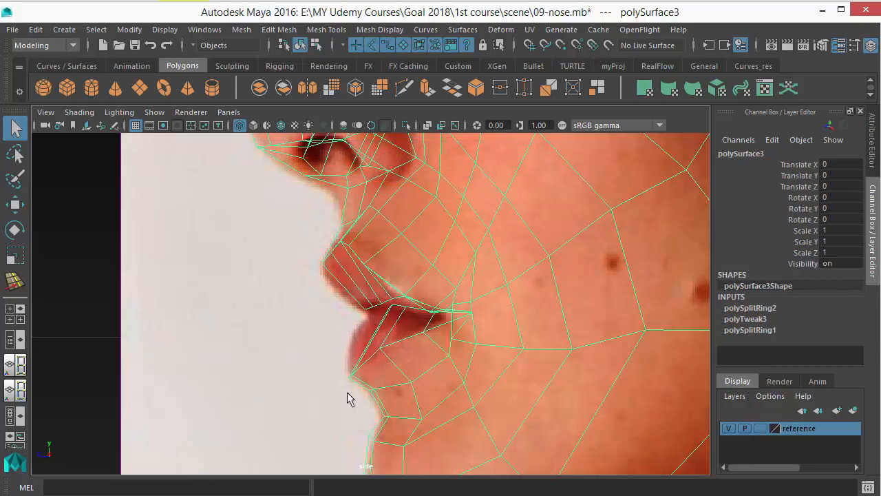
key(5)
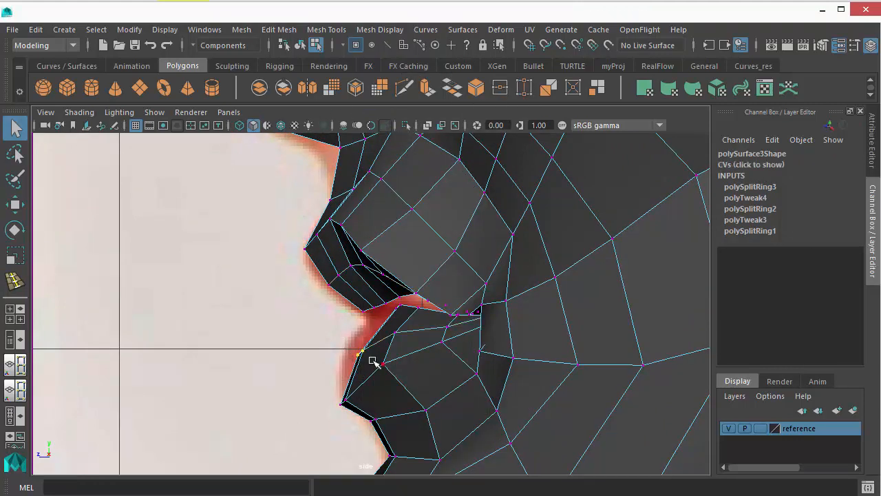
click(361, 353)
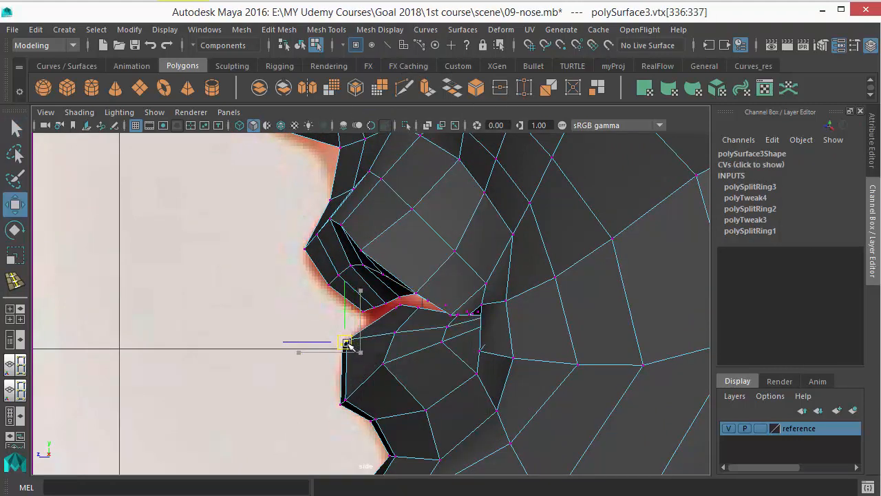
drag(345, 344, 385, 327)
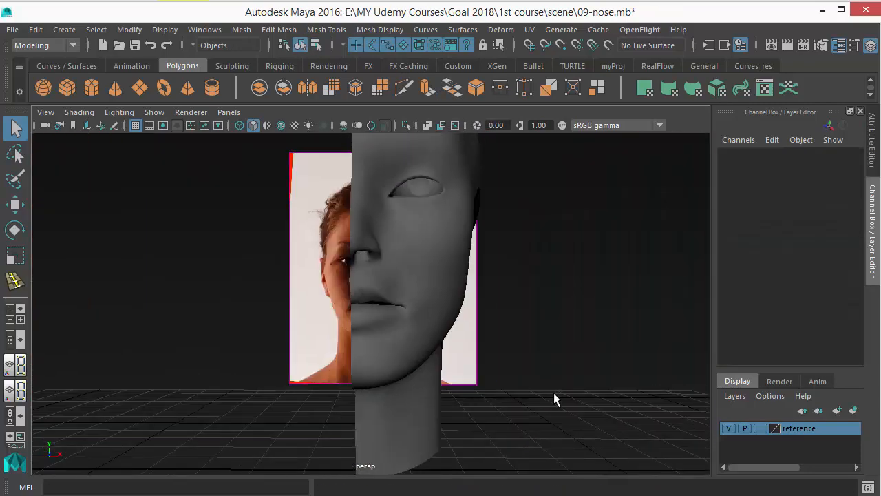
drag(556, 399, 430, 348)
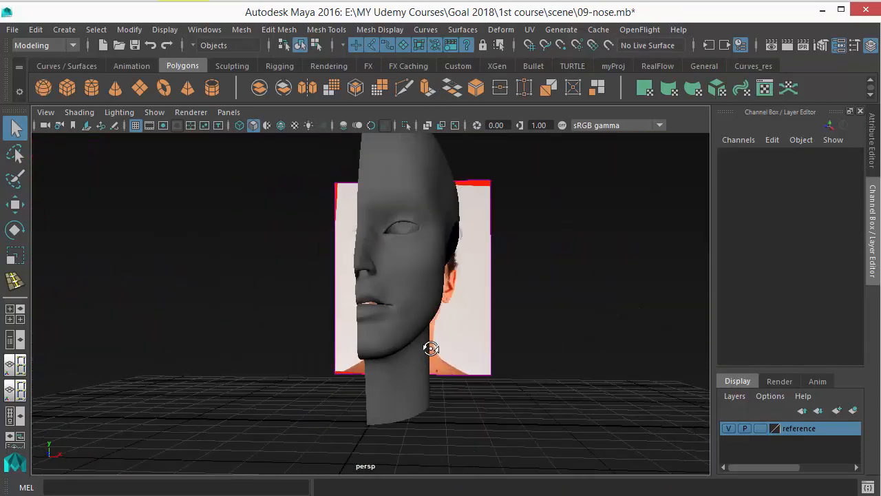
drag(430, 347, 471, 311)
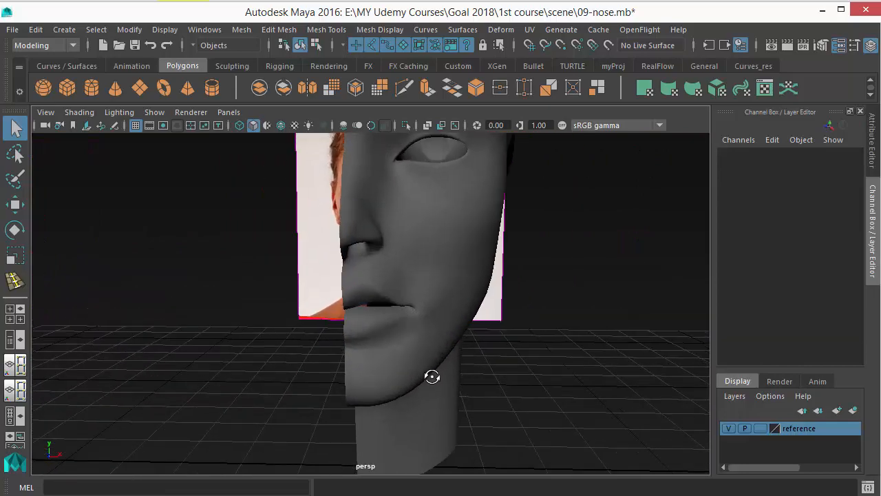
drag(431, 376, 362, 387)
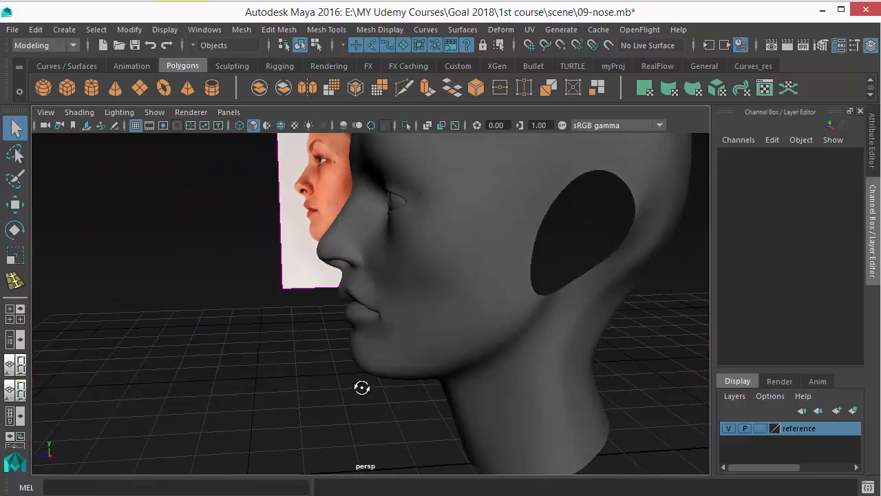
drag(361, 387, 402, 362)
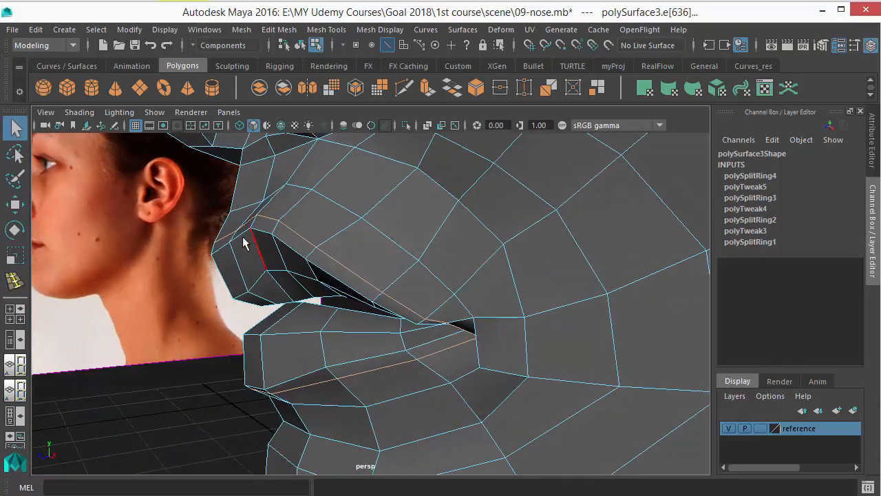
- Drag the lip-border edge upward to form a raised lip rim
drag(244, 243, 260, 247)
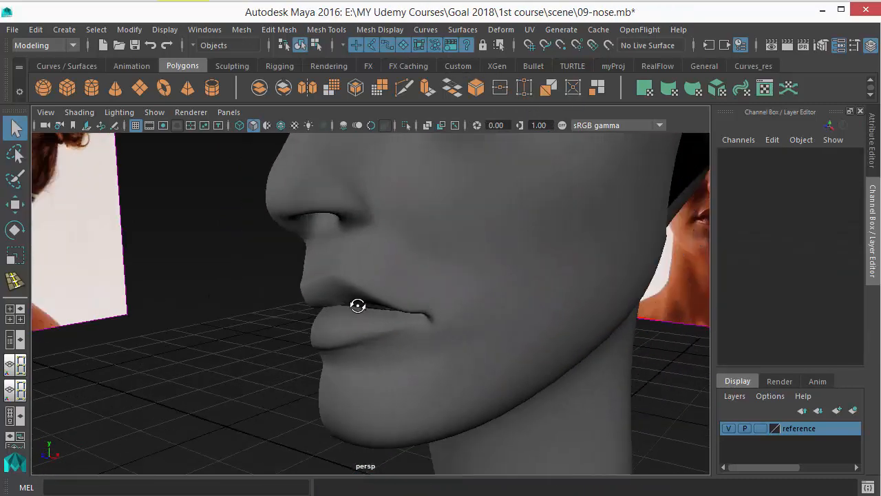
drag(357, 305, 343, 259)
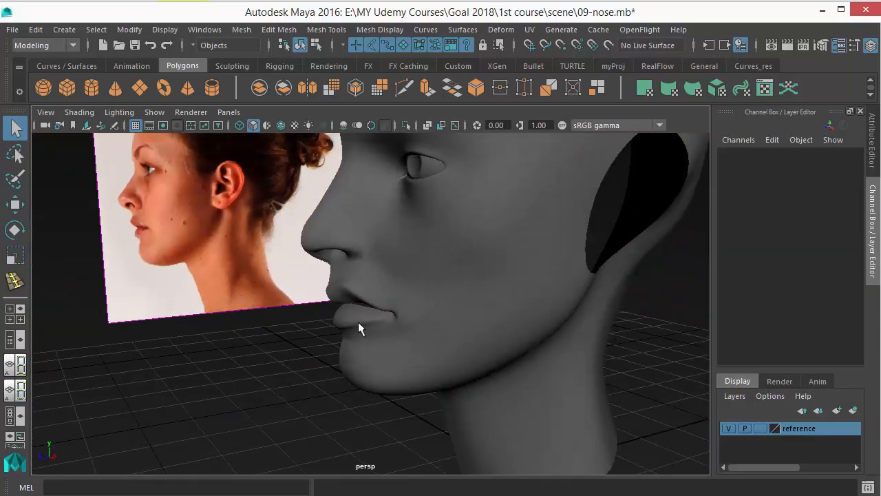
drag(358, 329, 434, 366)
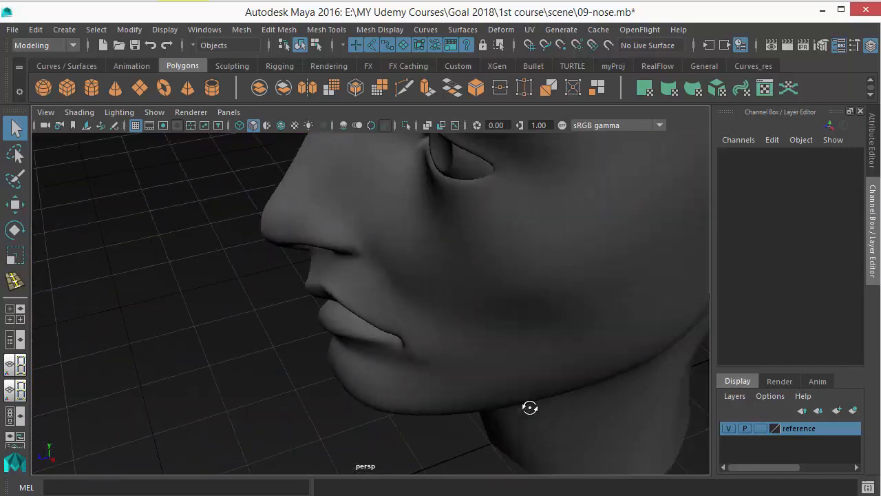
drag(530, 407, 453, 332)
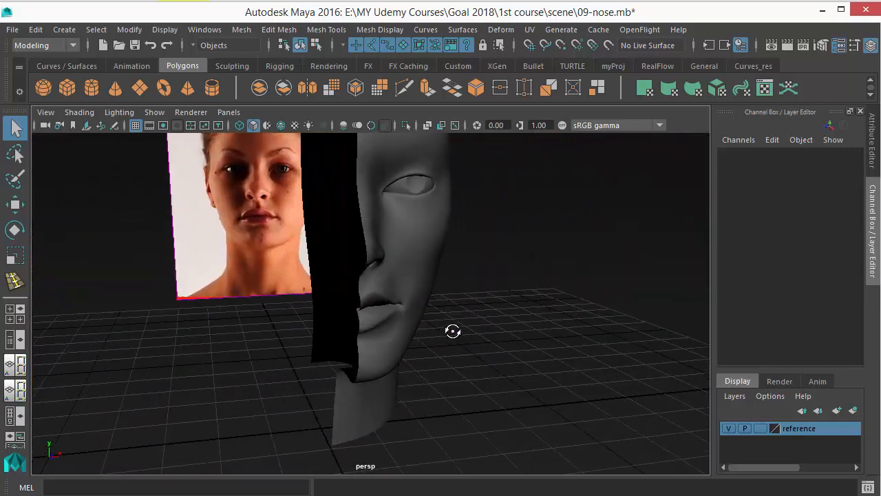
drag(453, 332, 460, 352)
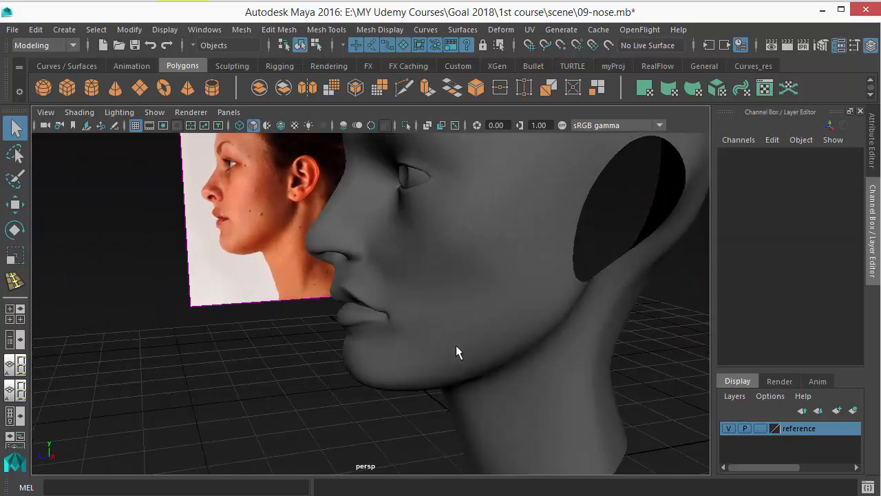
right_click(459, 352)
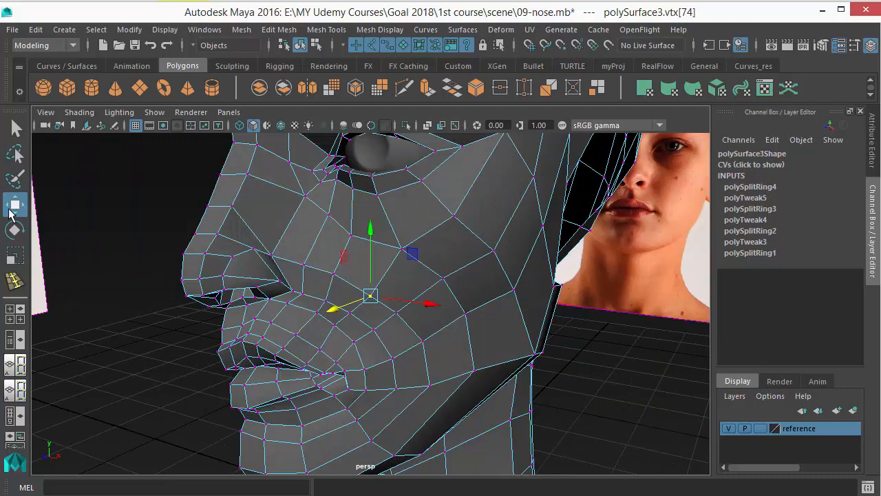
- Set the Move tool's Axis Orientation to Component and push a cheekbone vertex outward
double_click(15, 205)
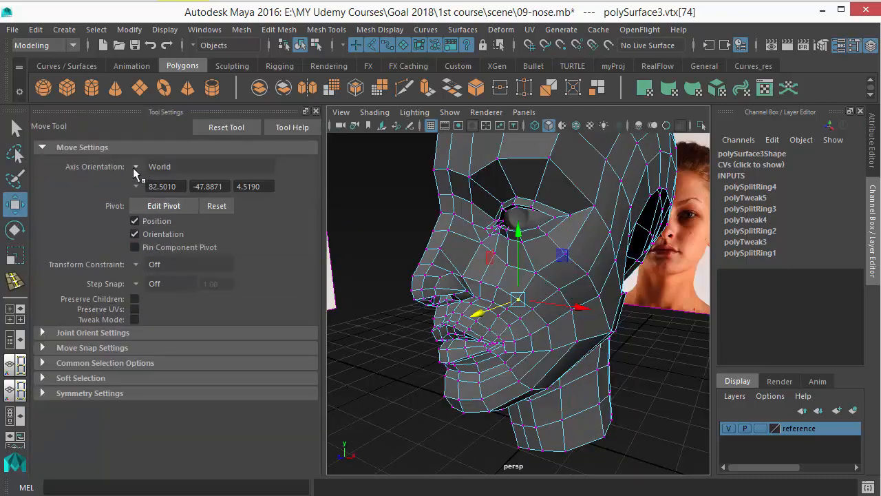
click(134, 166)
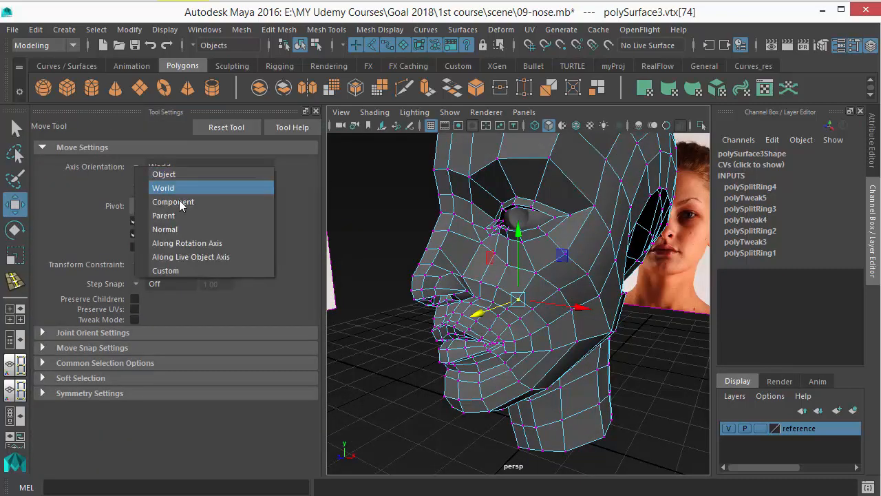
click(173, 201)
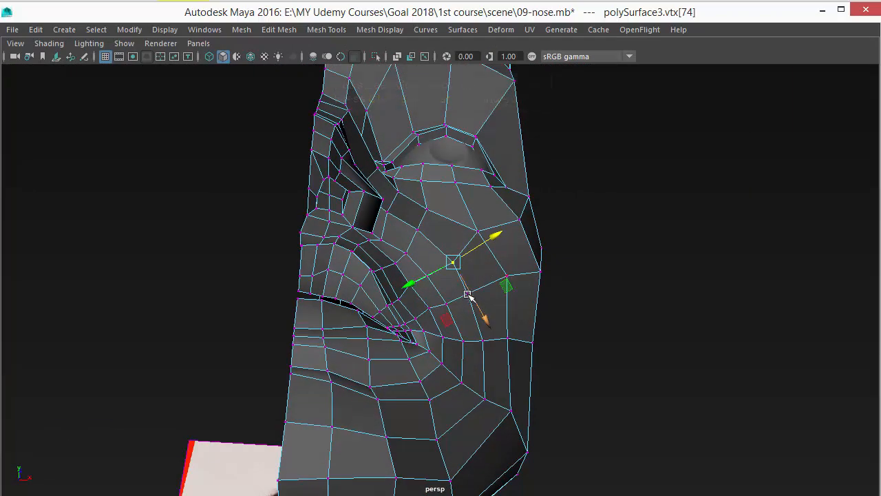
drag(468, 293, 523, 297)
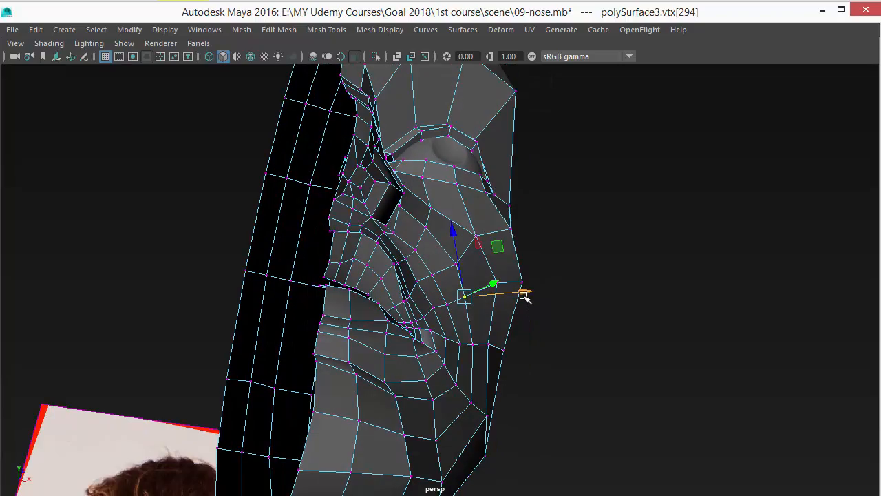